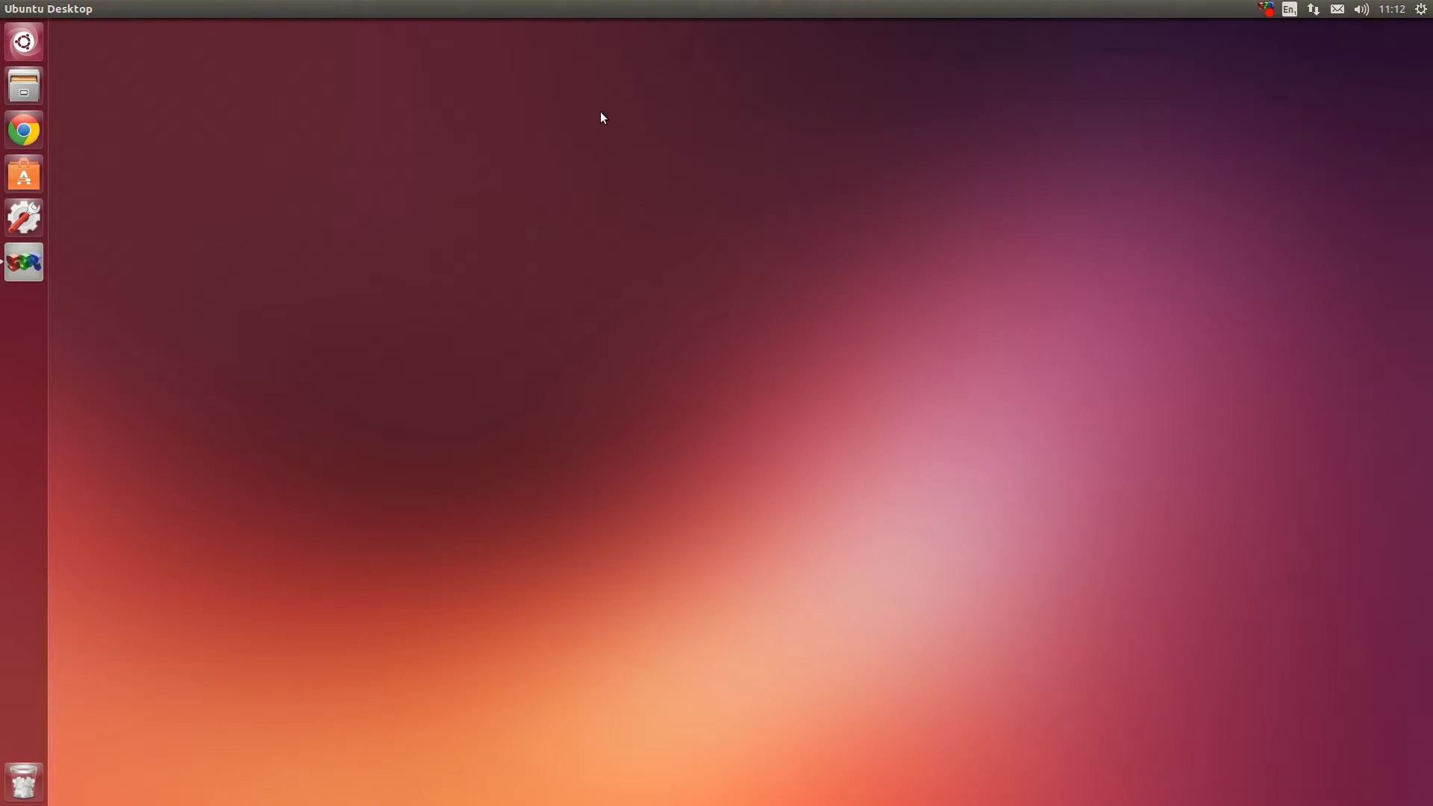
{"action": "mouse_move", "coordinate": [554, 134]}
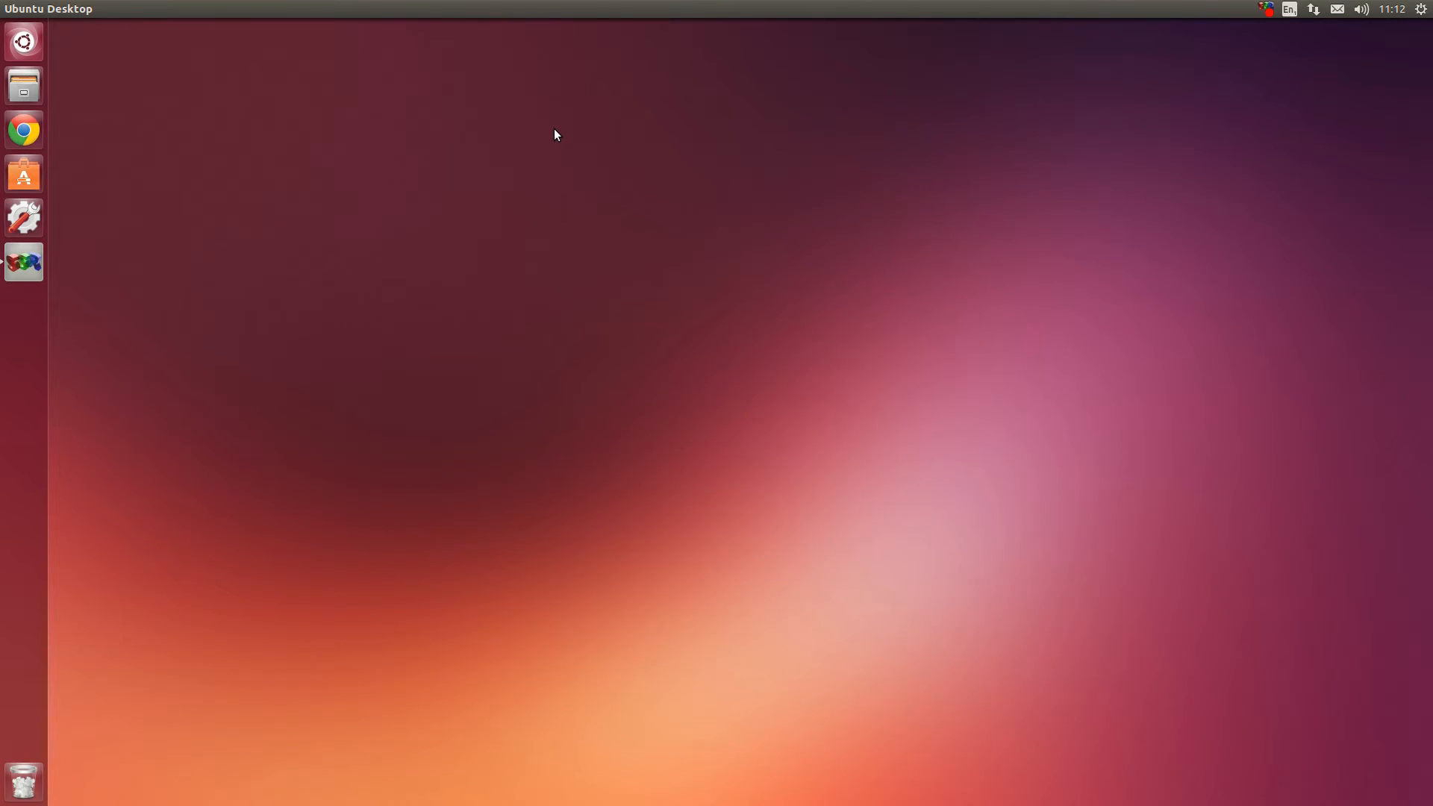
{"action": "mouse_move", "coordinate": [542, 120]}
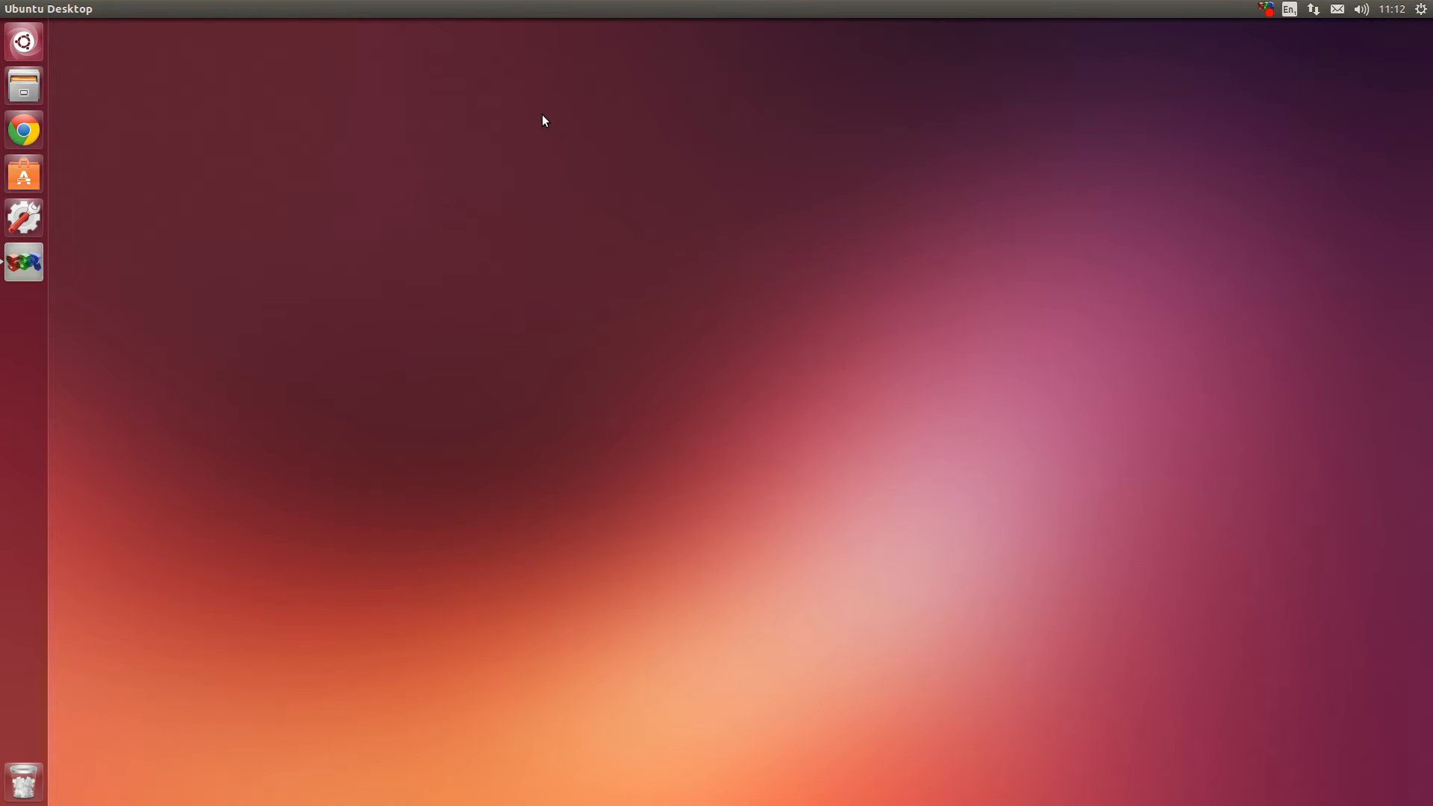
{"action": "mouse_move", "coordinate": [573, 192]}
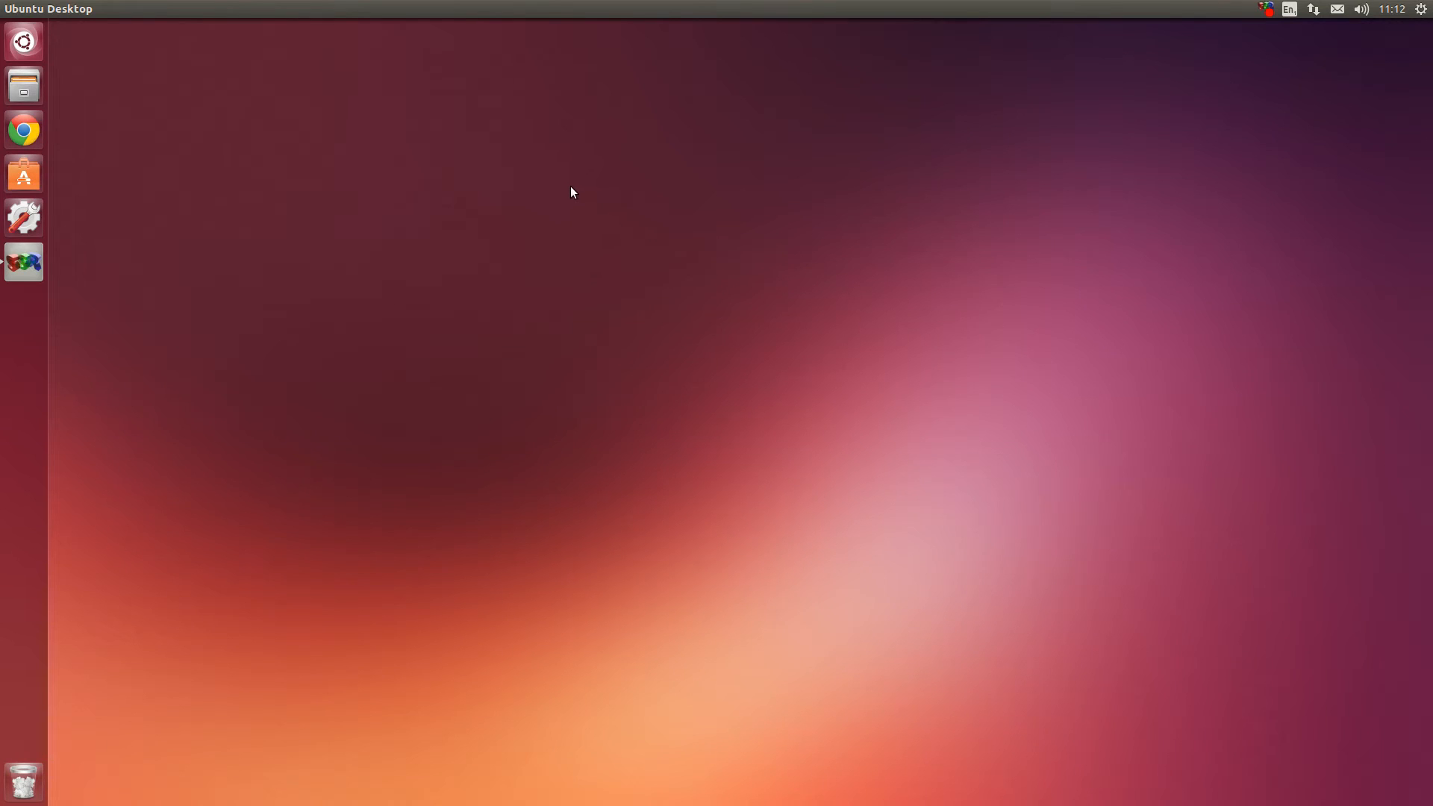
{"action": "mouse_move", "coordinate": [595, 244]}
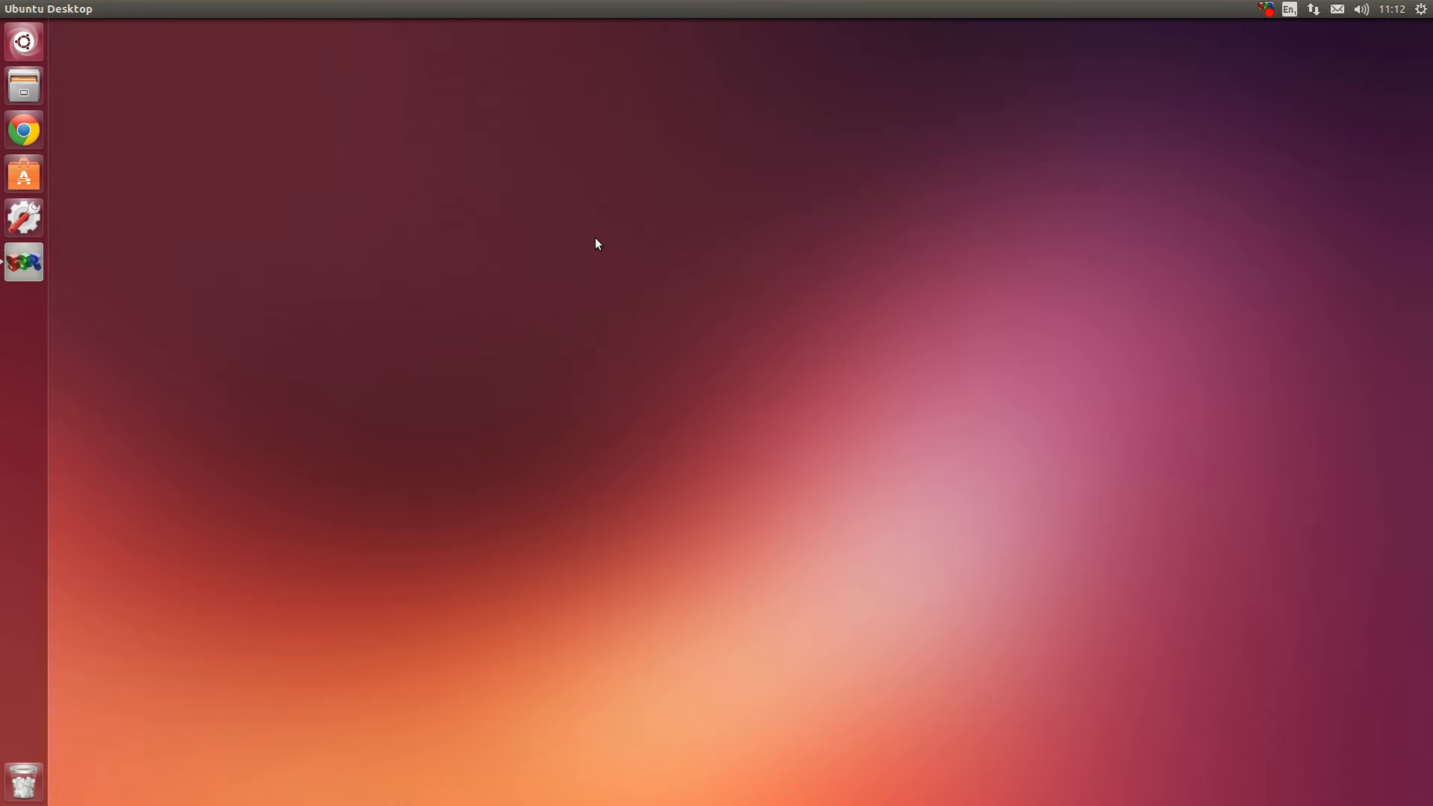
{"action": "mouse_move", "coordinate": [509, 196]}
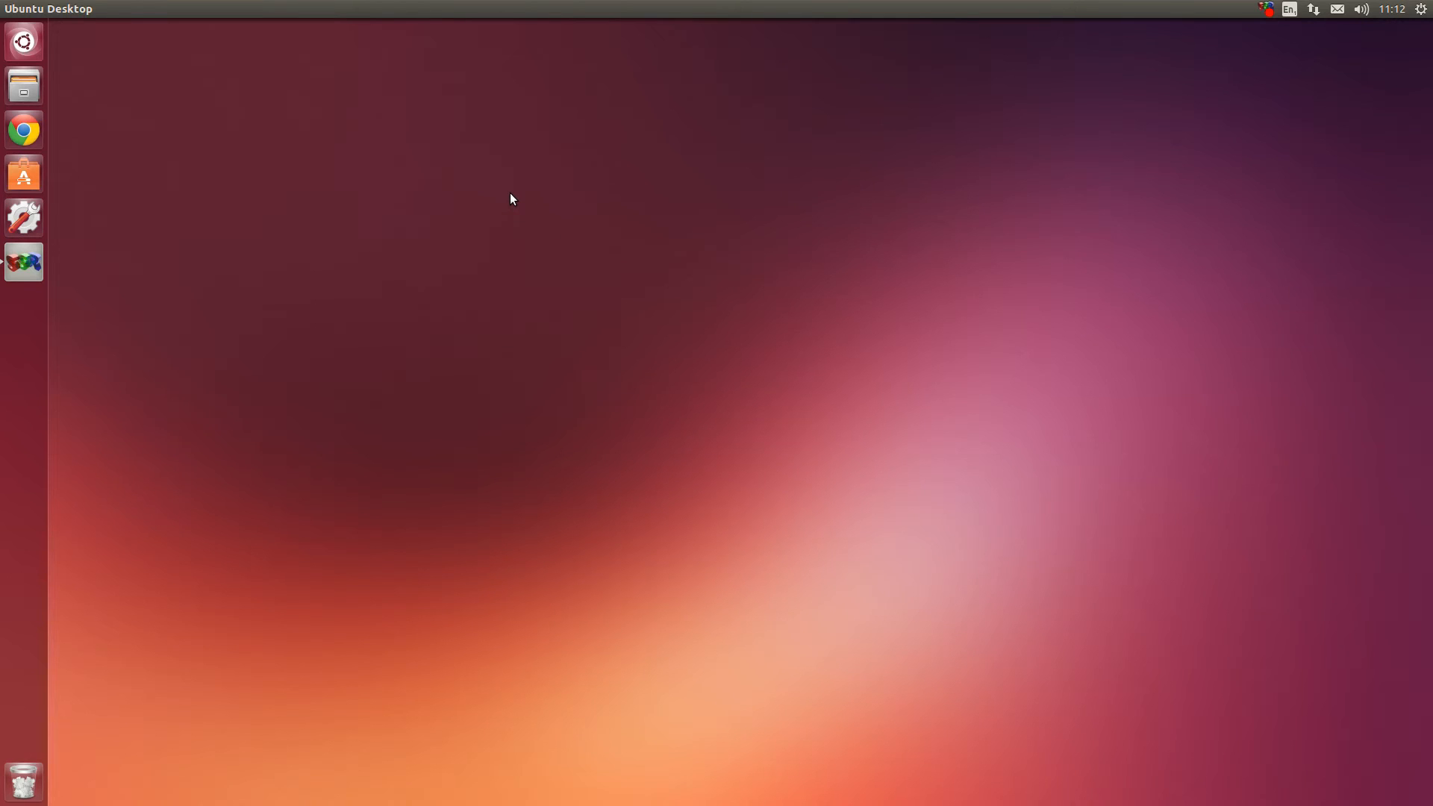
{"action": "mouse_move", "coordinate": [522, 197]}
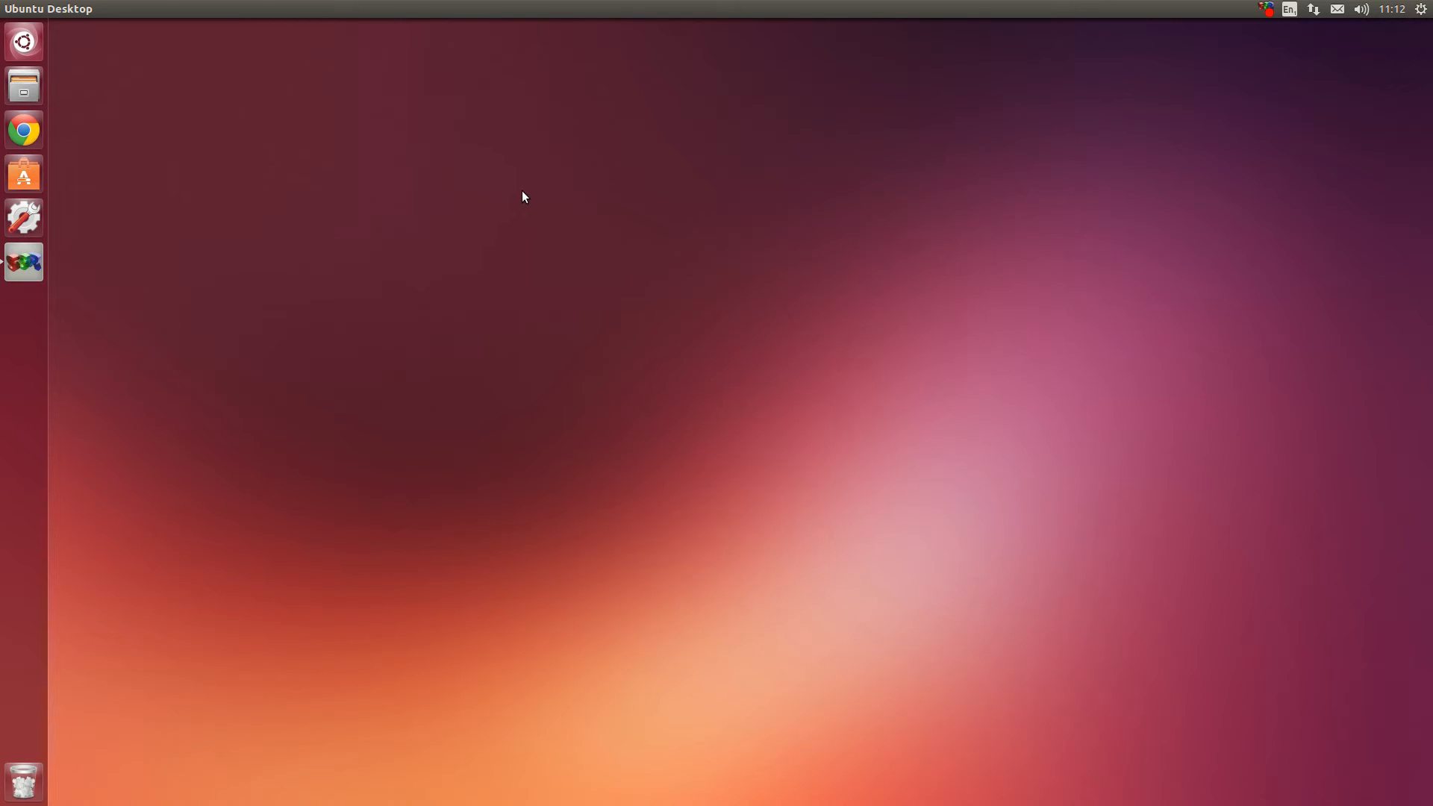
{"action": "mouse_move", "coordinate": [536, 204]}
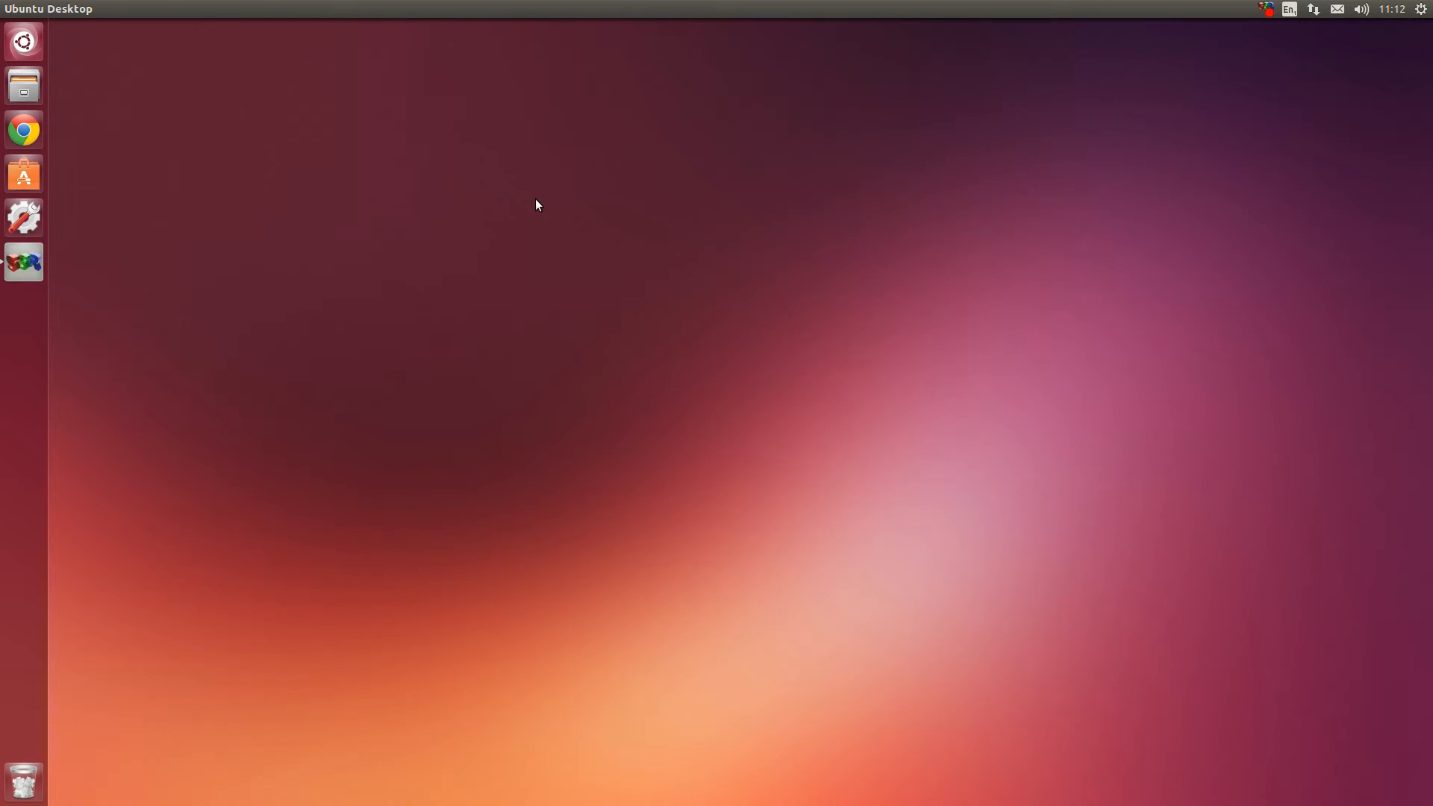
{"action": "mouse_move", "coordinate": [541, 189]}
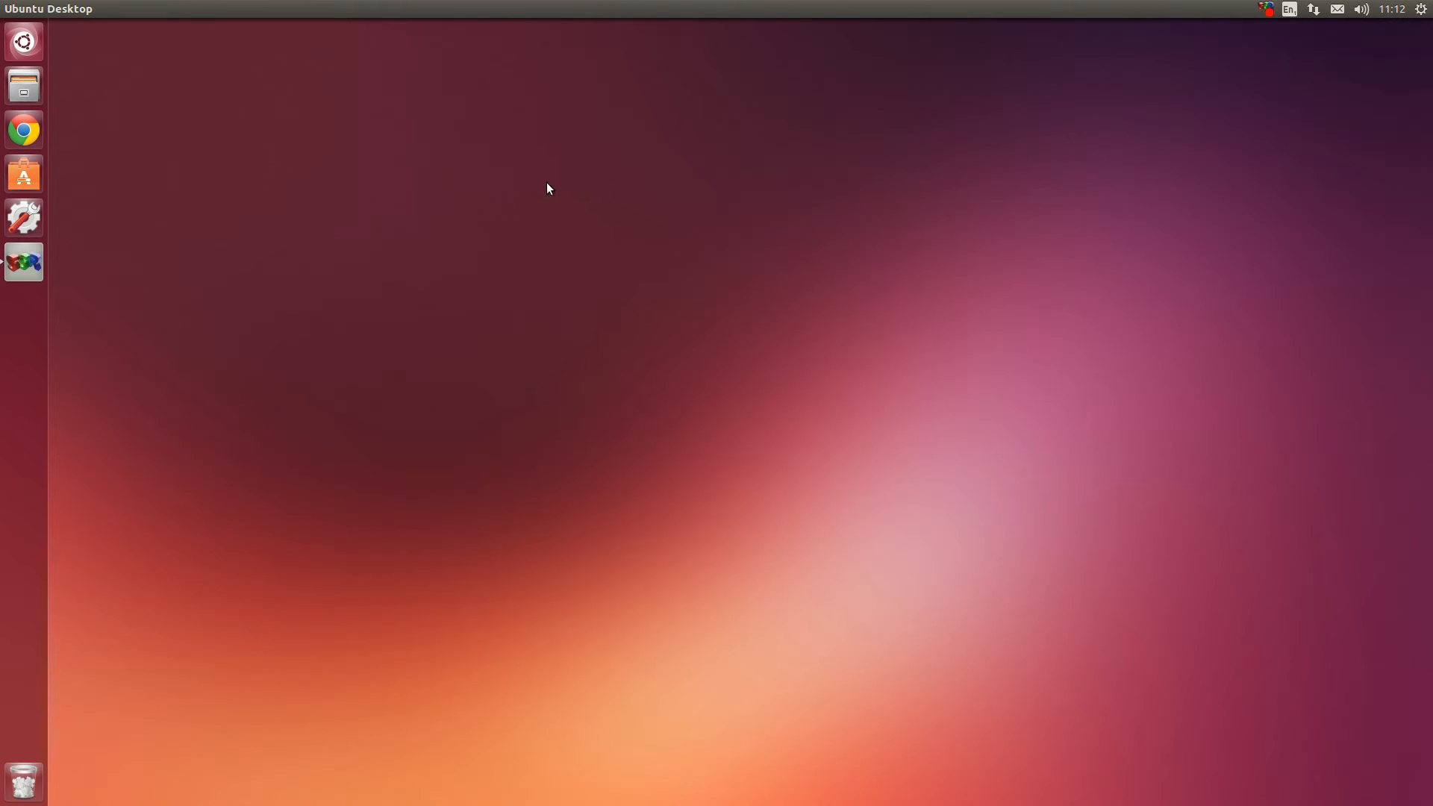
Open Files and browse from home through .local, share and Steam into SteamApps
{"action": "left_click", "coordinate": [23, 84]}
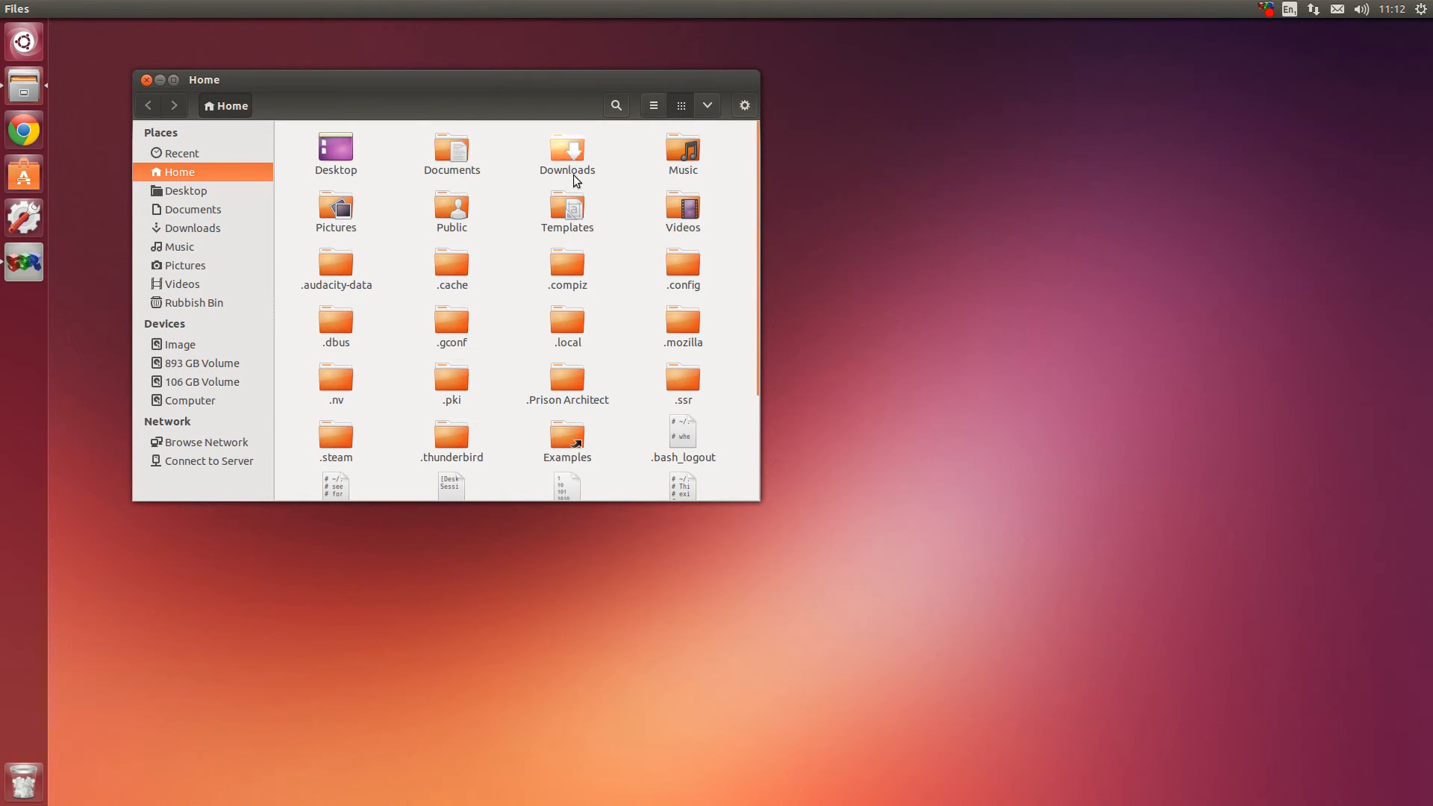
{"action": "mouse_move", "coordinate": [601, 353]}
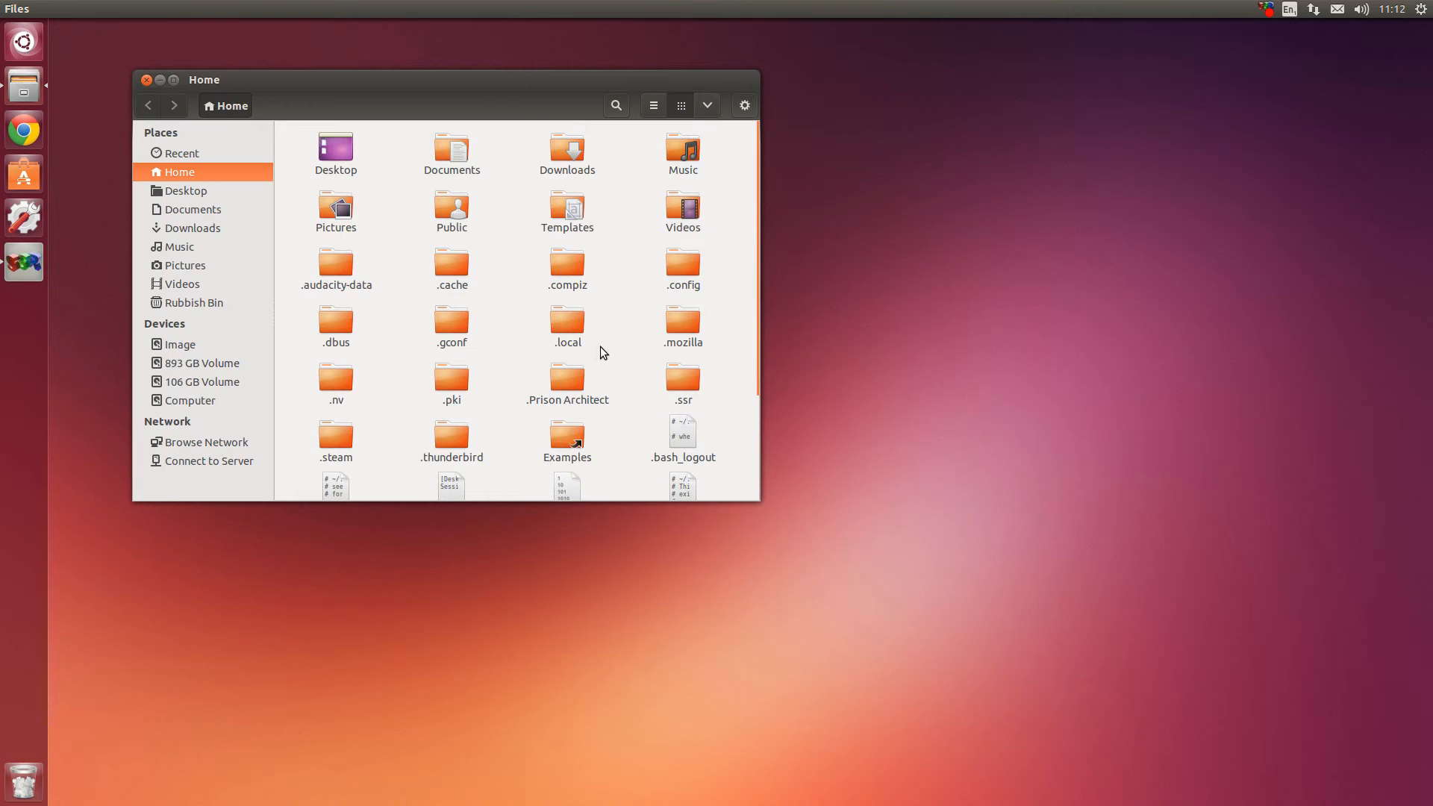
{"action": "double_click", "coordinate": [566, 326]}
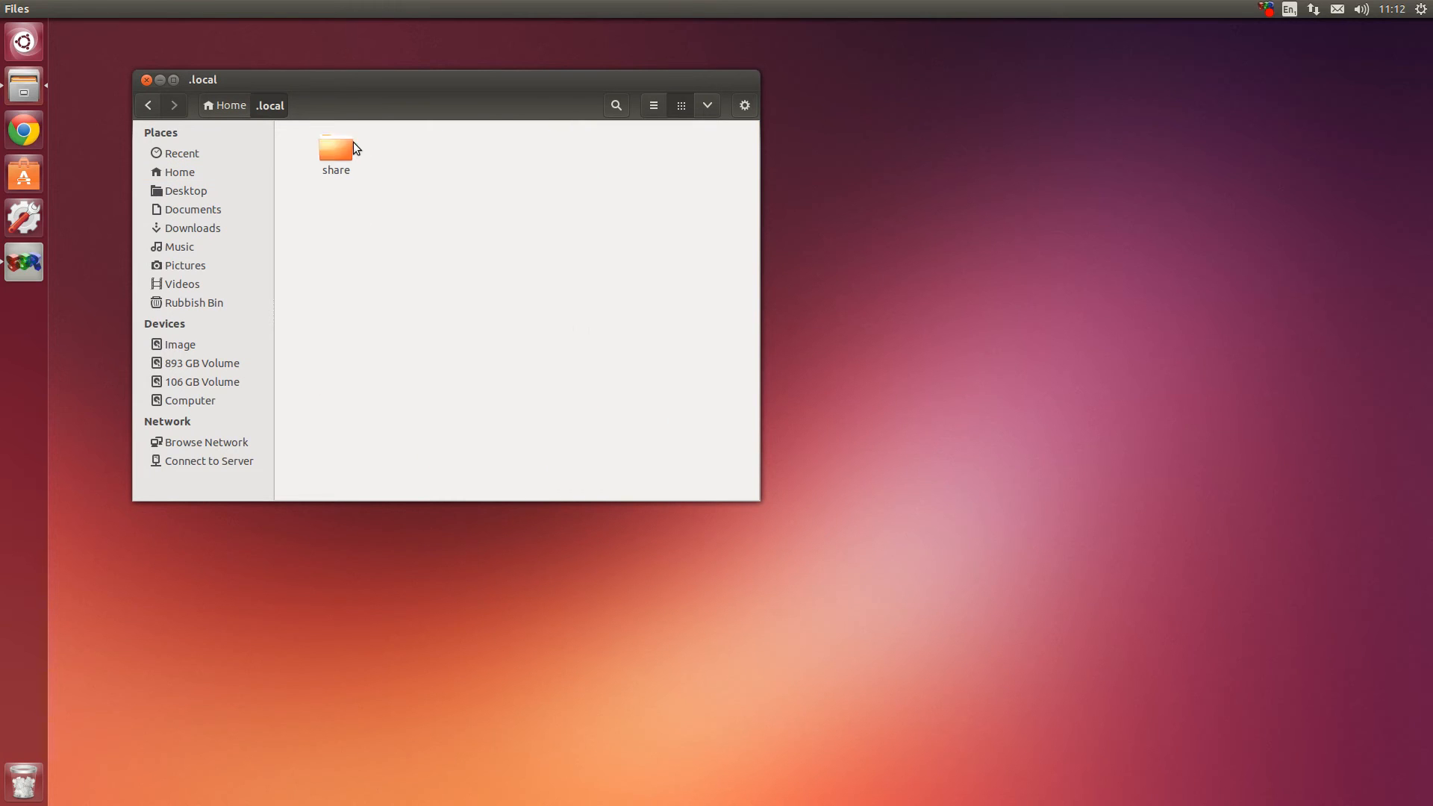
{"action": "double_click", "coordinate": [335, 149]}
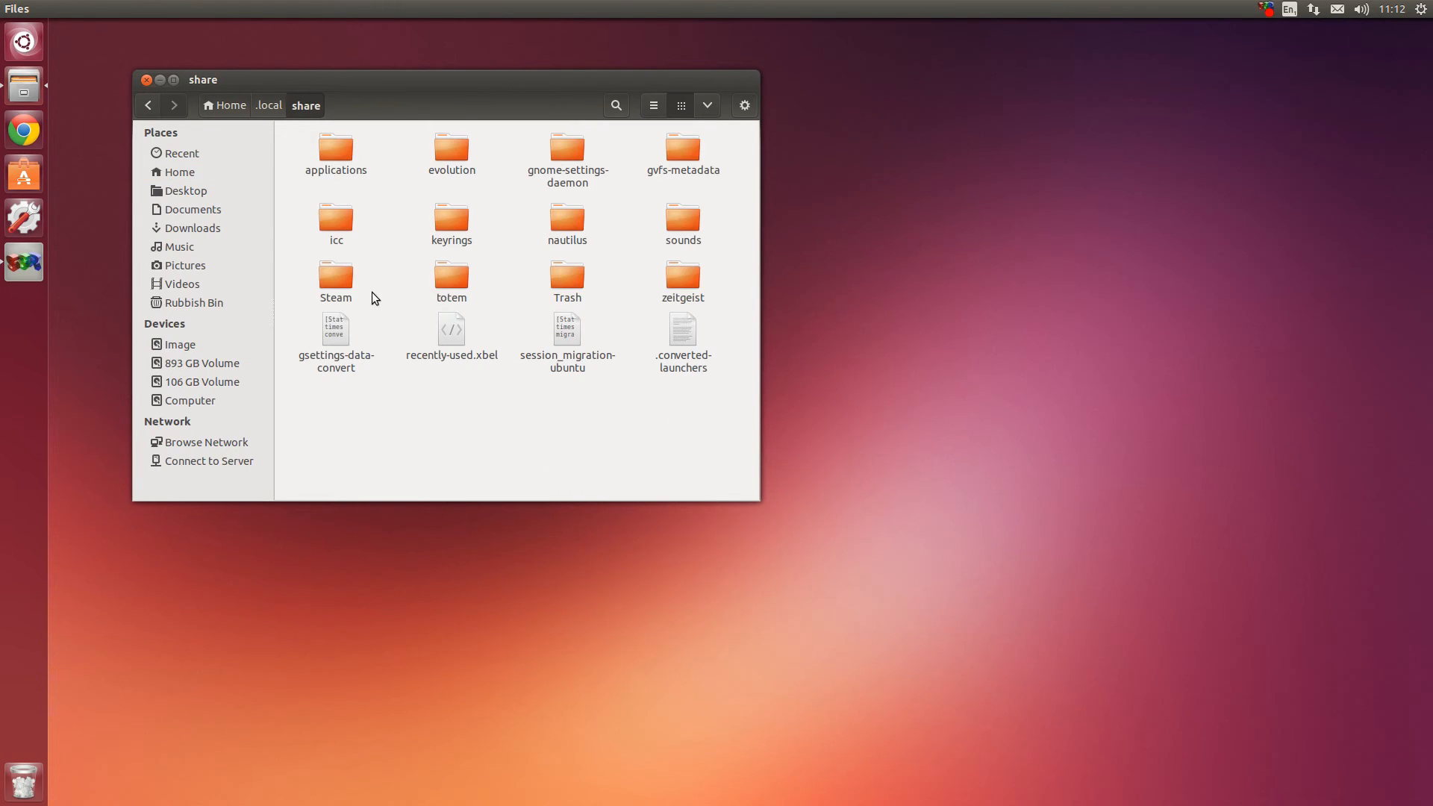
{"action": "double_click", "coordinate": [335, 276]}
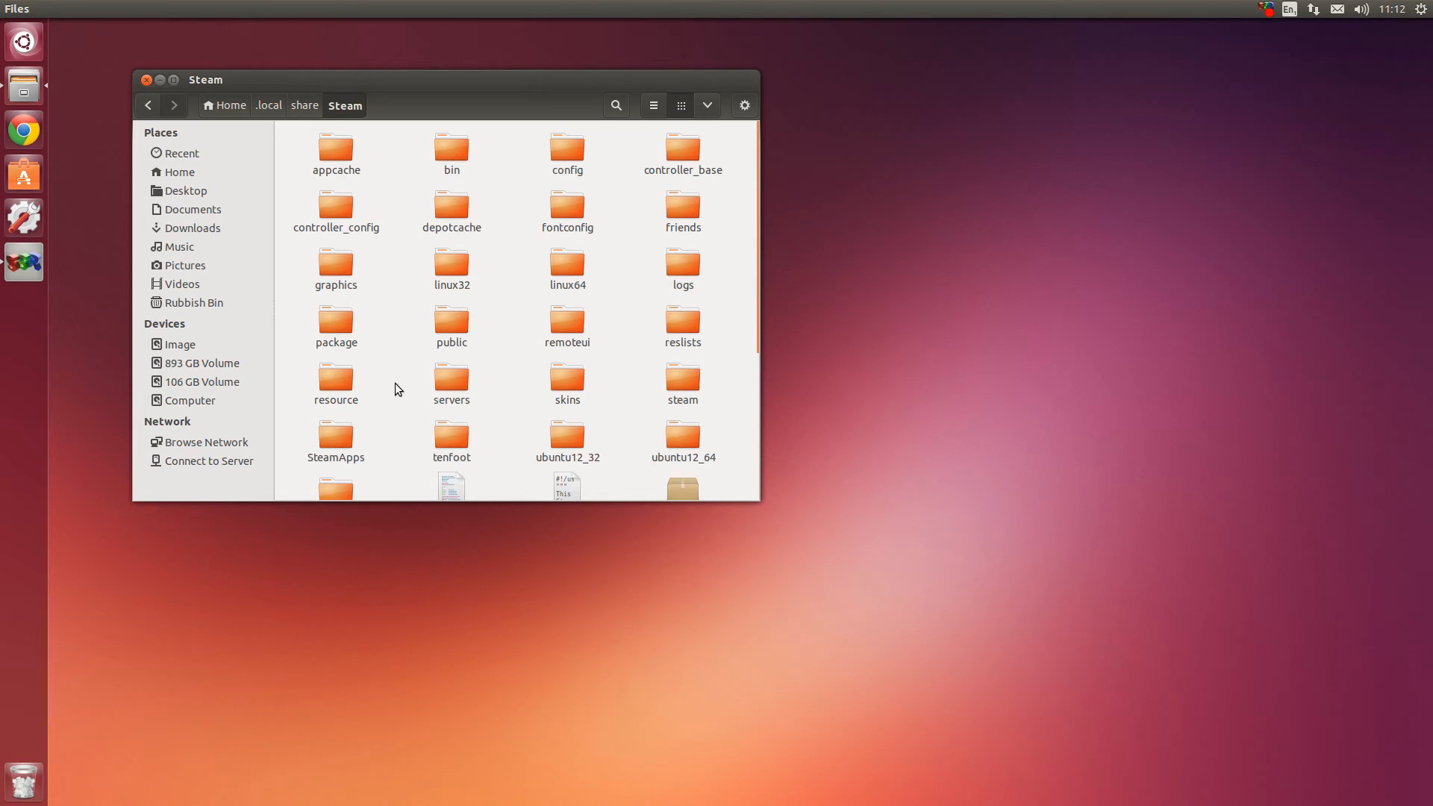
{"action": "double_click", "coordinate": [335, 439]}
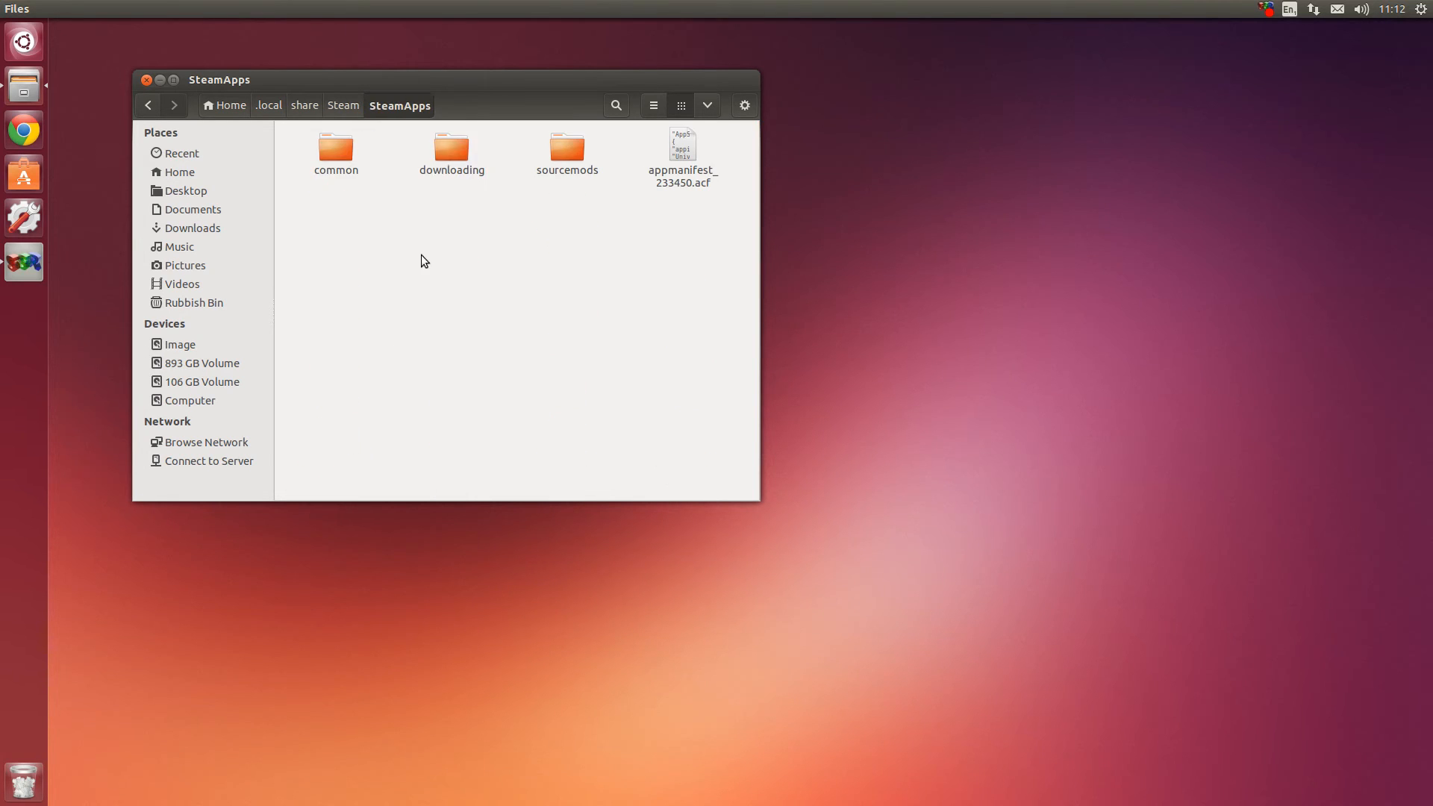
{"action": "left_click", "coordinate": [335, 151]}
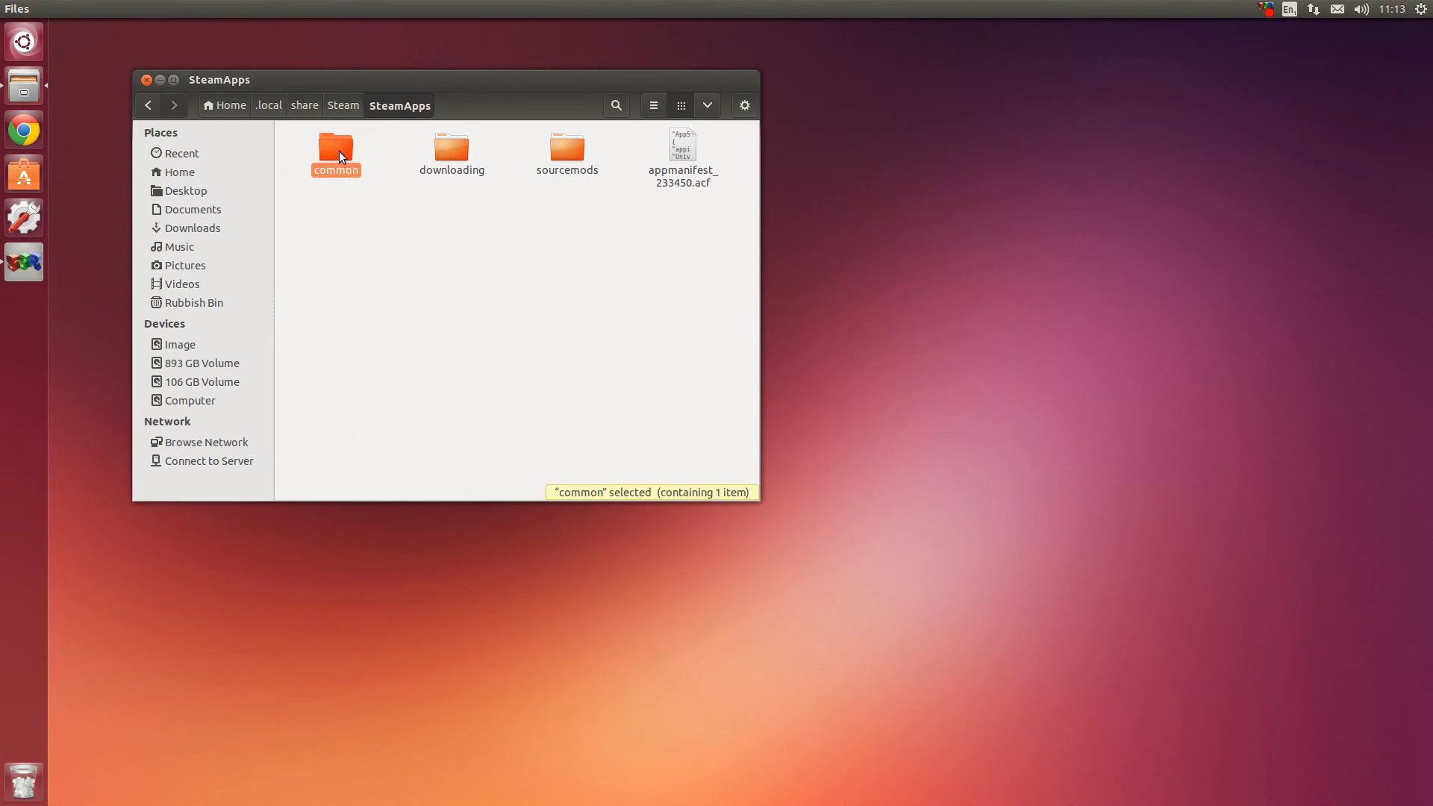
Enter common, then the Prison Architect folder showing lib, main.dat and the executables
{"action": "double_click", "coordinate": [334, 152]}
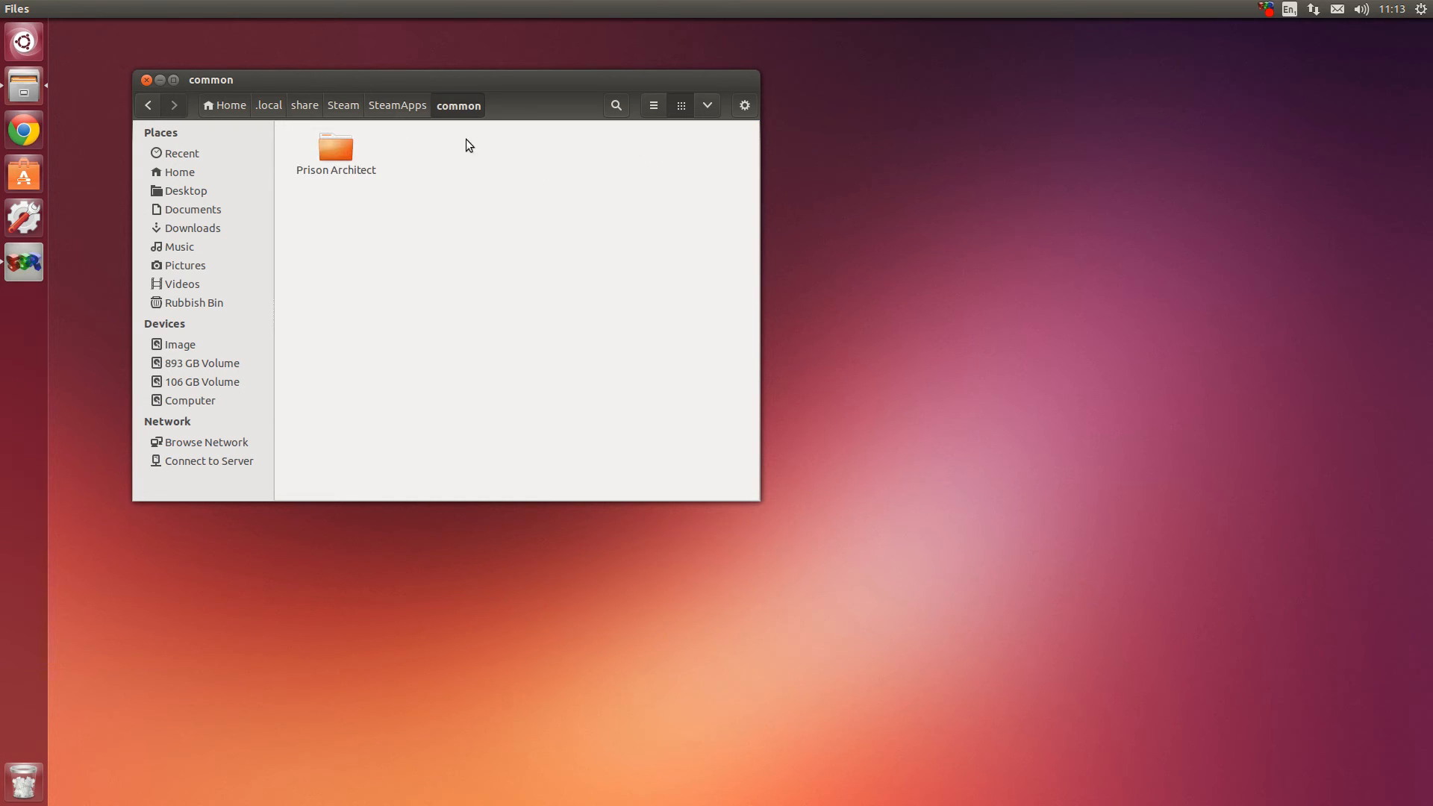
{"action": "mouse_move", "coordinate": [512, 223]}
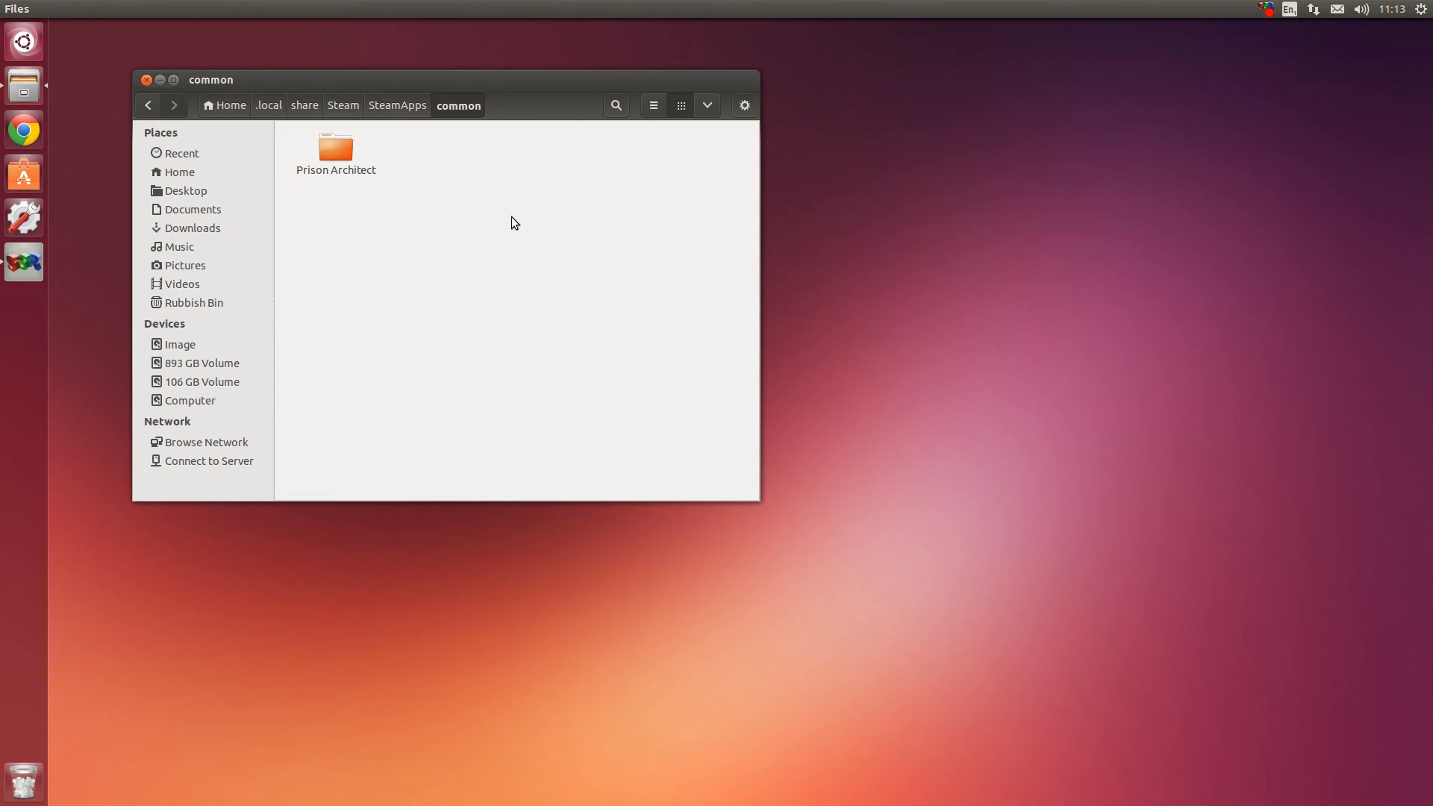
{"action": "mouse_move", "coordinate": [389, 244]}
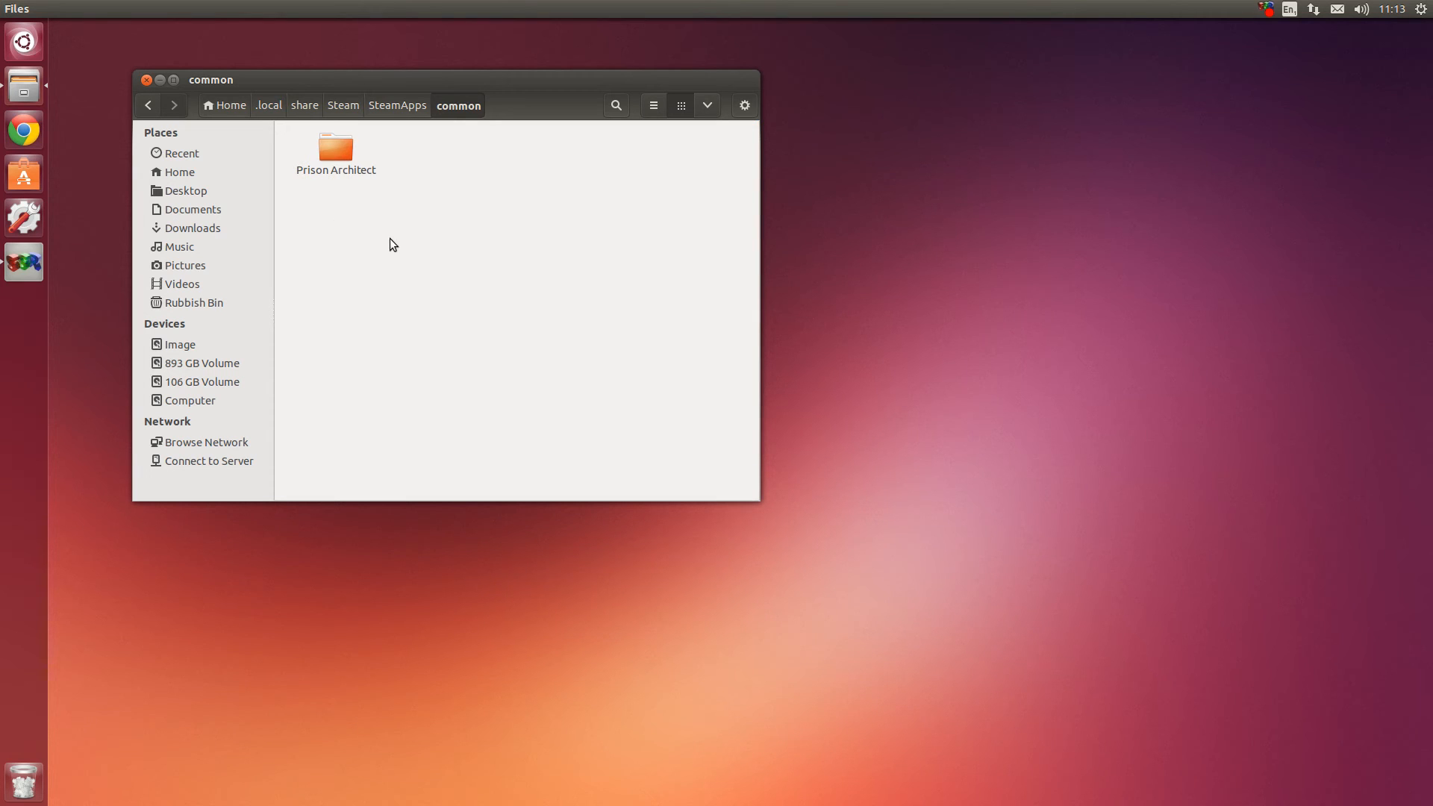
{"action": "mouse_move", "coordinate": [385, 238]}
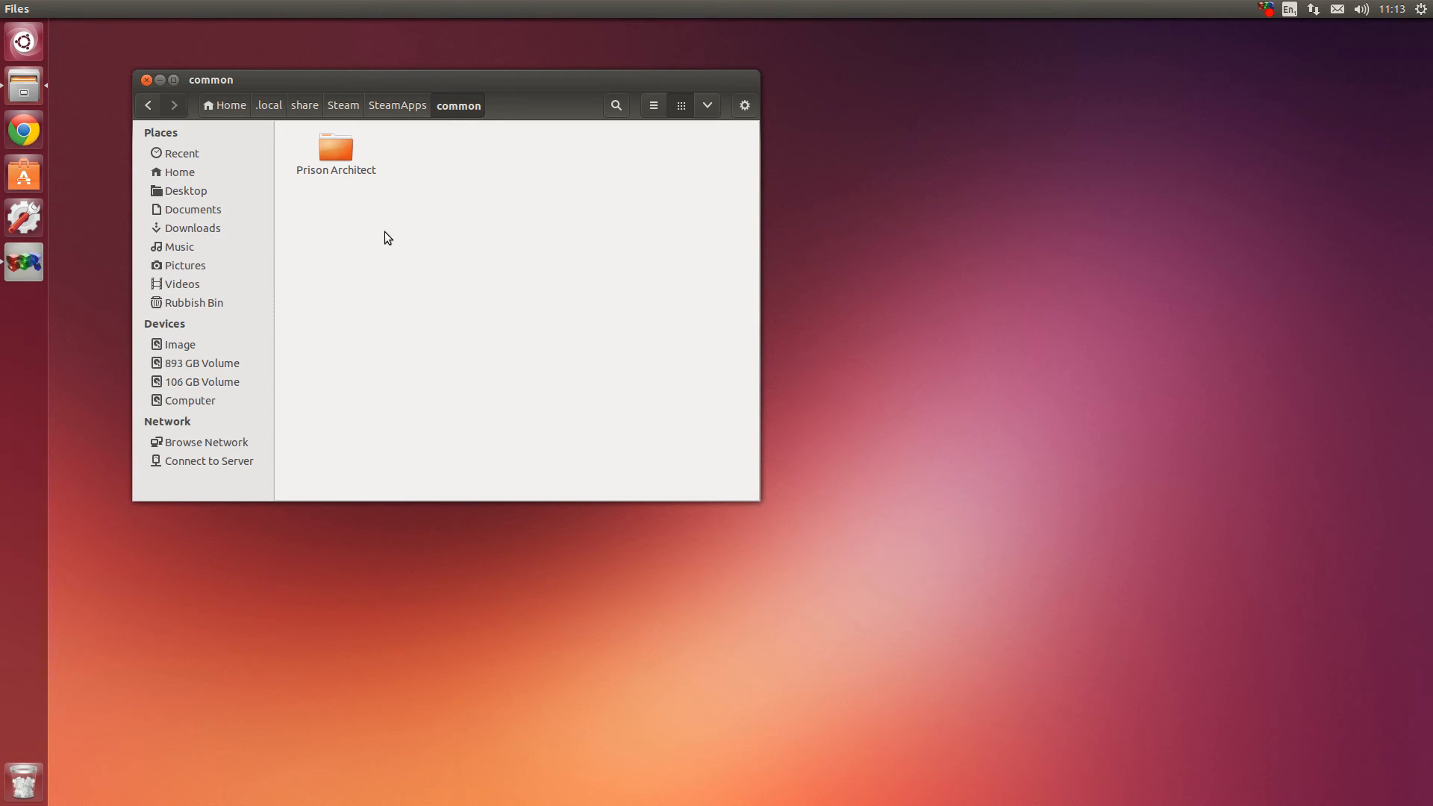
{"action": "mouse_move", "coordinate": [512, 257]}
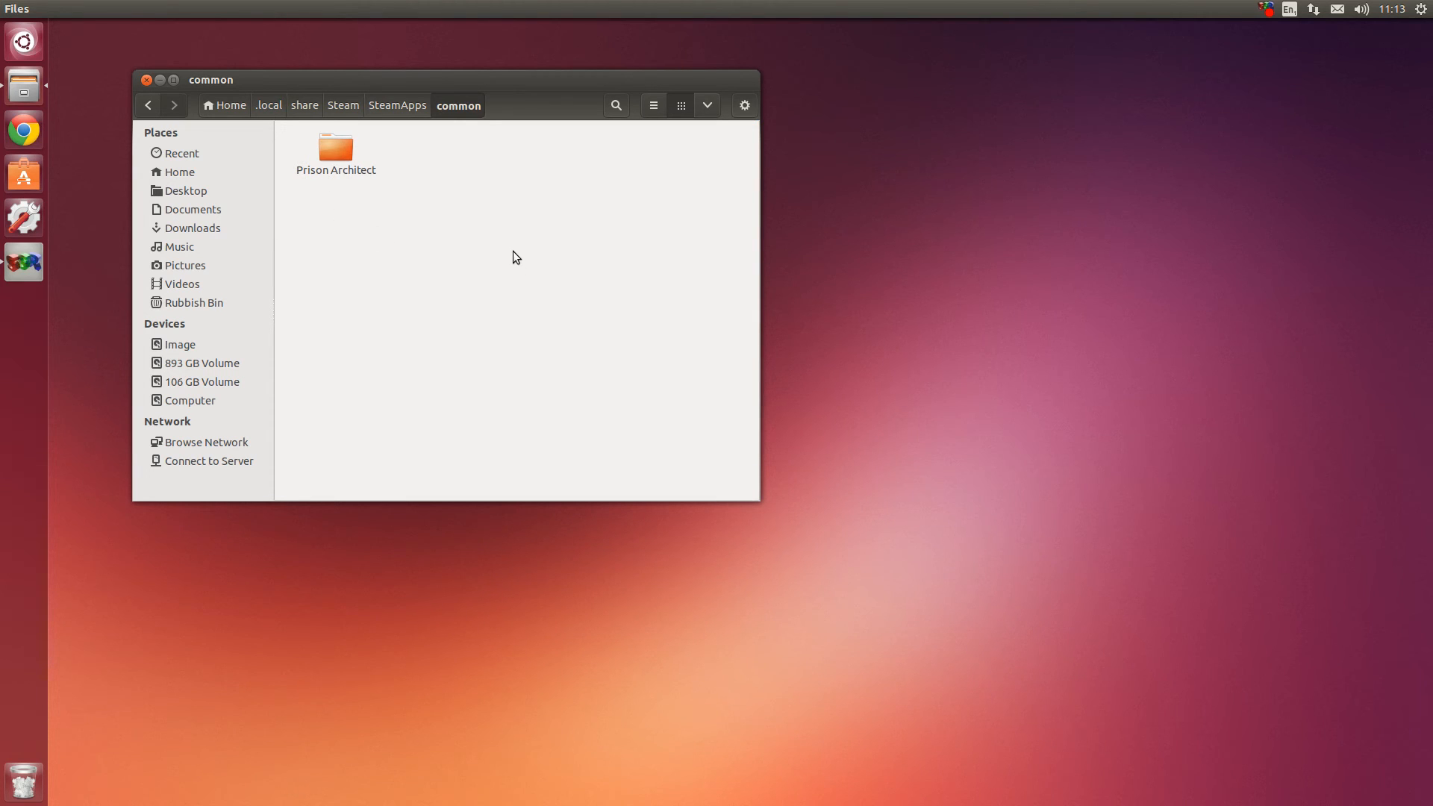
{"action": "mouse_move", "coordinate": [499, 253]}
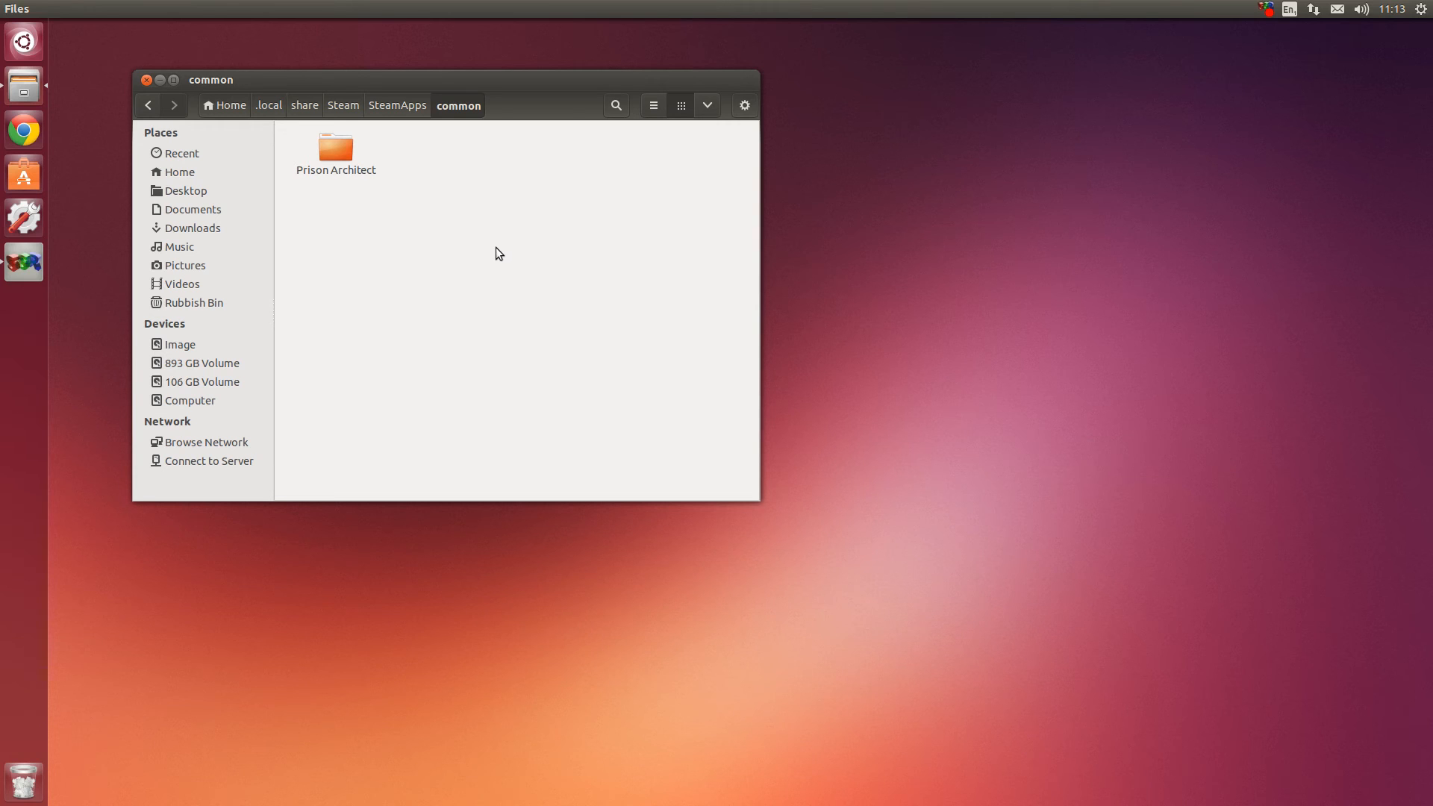
{"action": "mouse_move", "coordinate": [484, 244]}
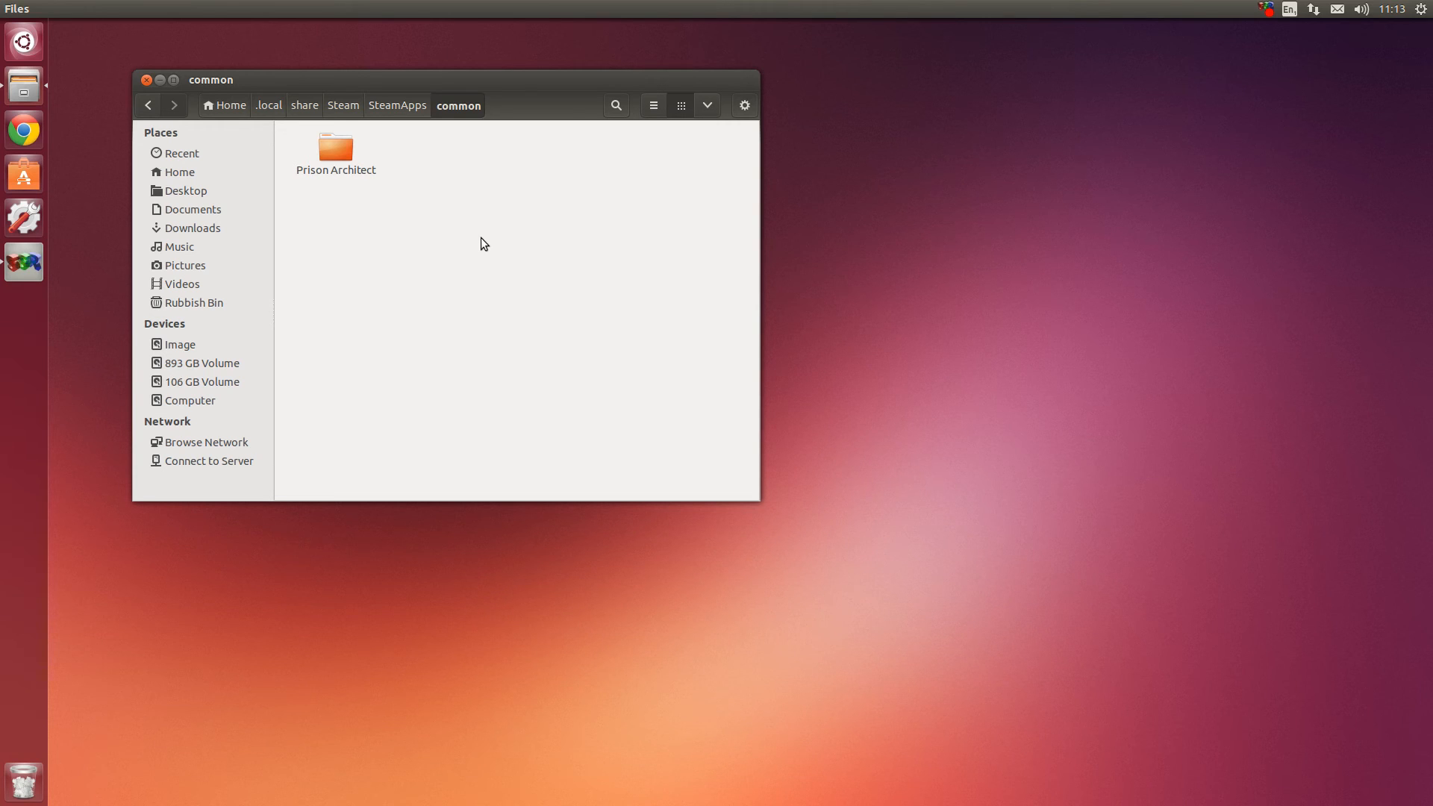
{"action": "mouse_move", "coordinate": [672, 347]}
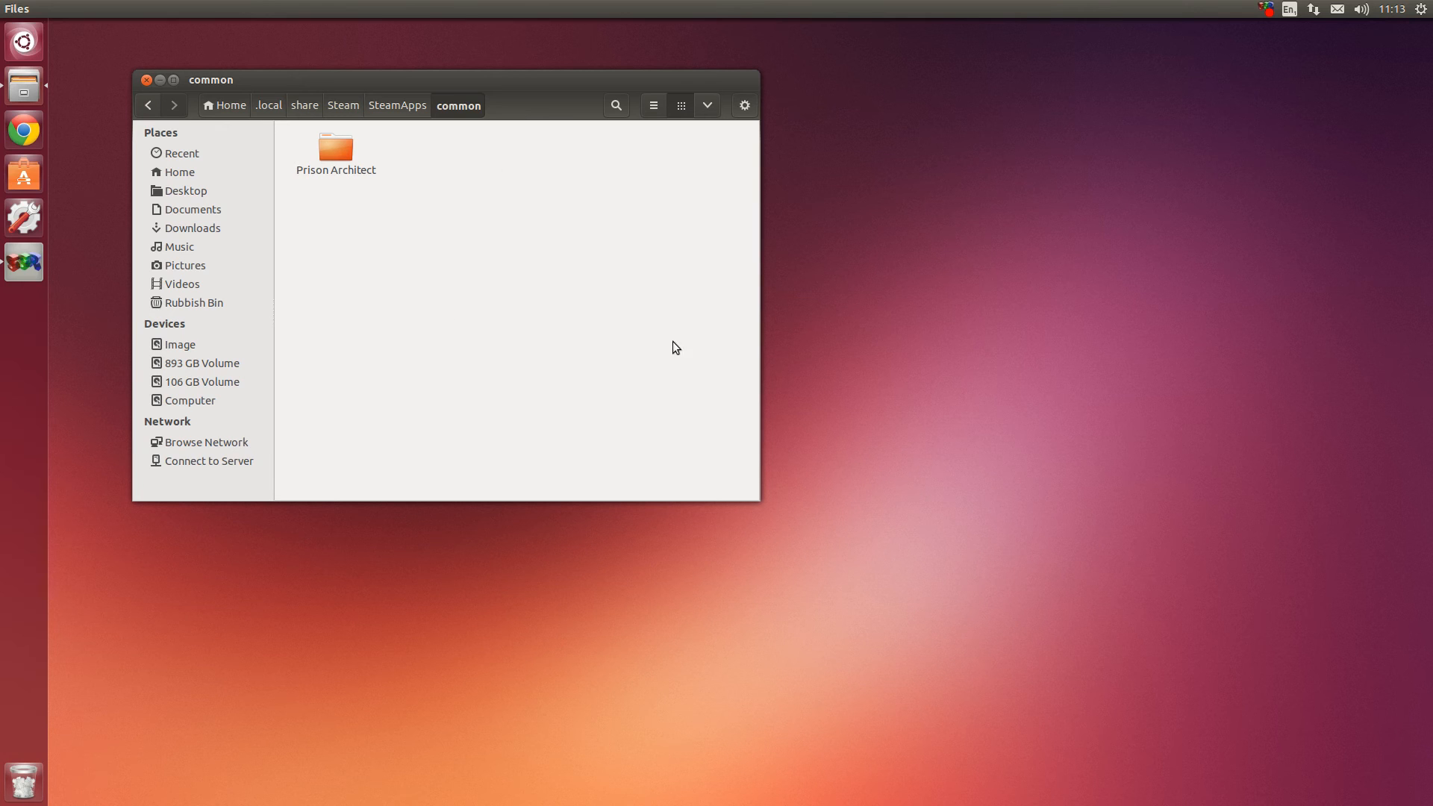
{"action": "mouse_move", "coordinate": [561, 257]}
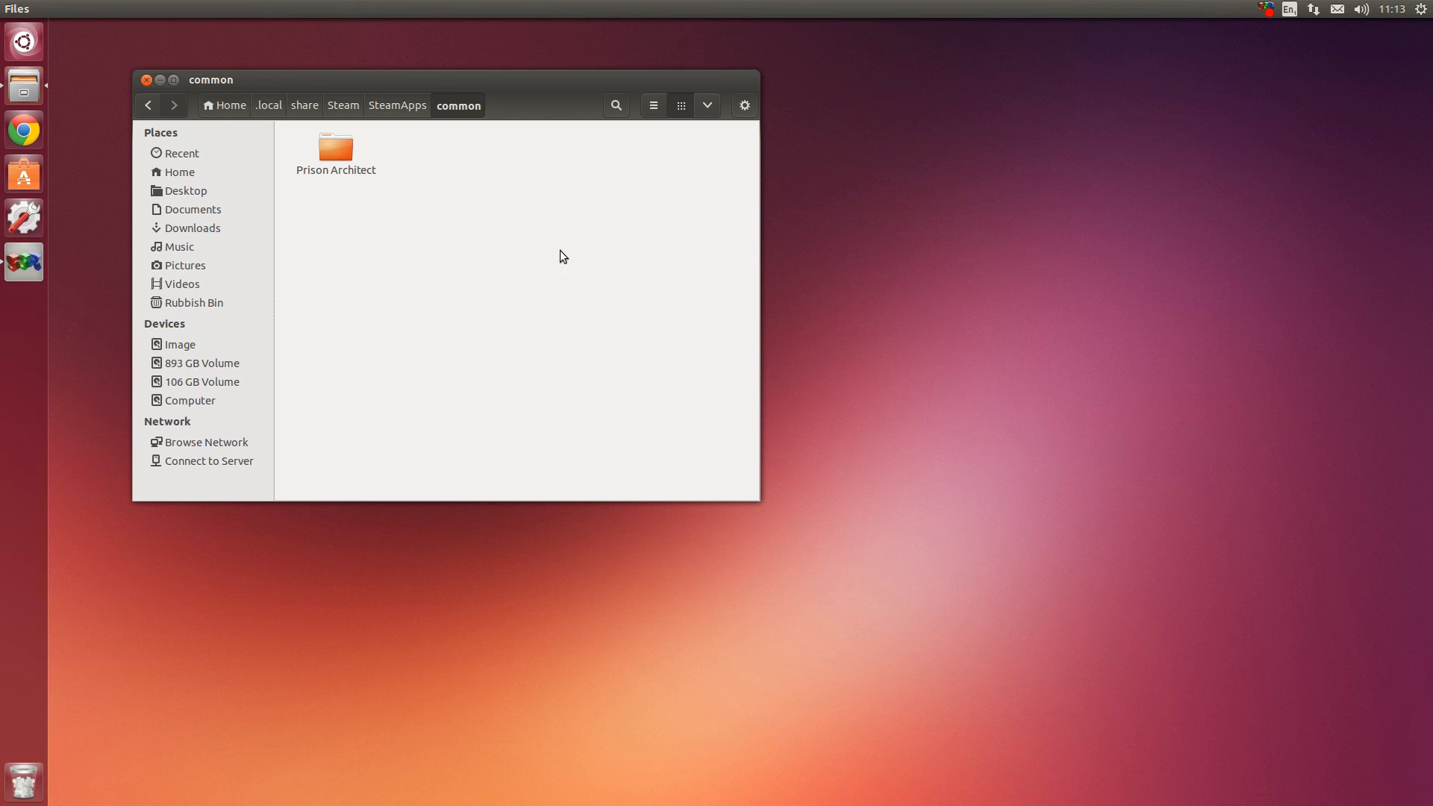
{"action": "double_click", "coordinate": [334, 147]}
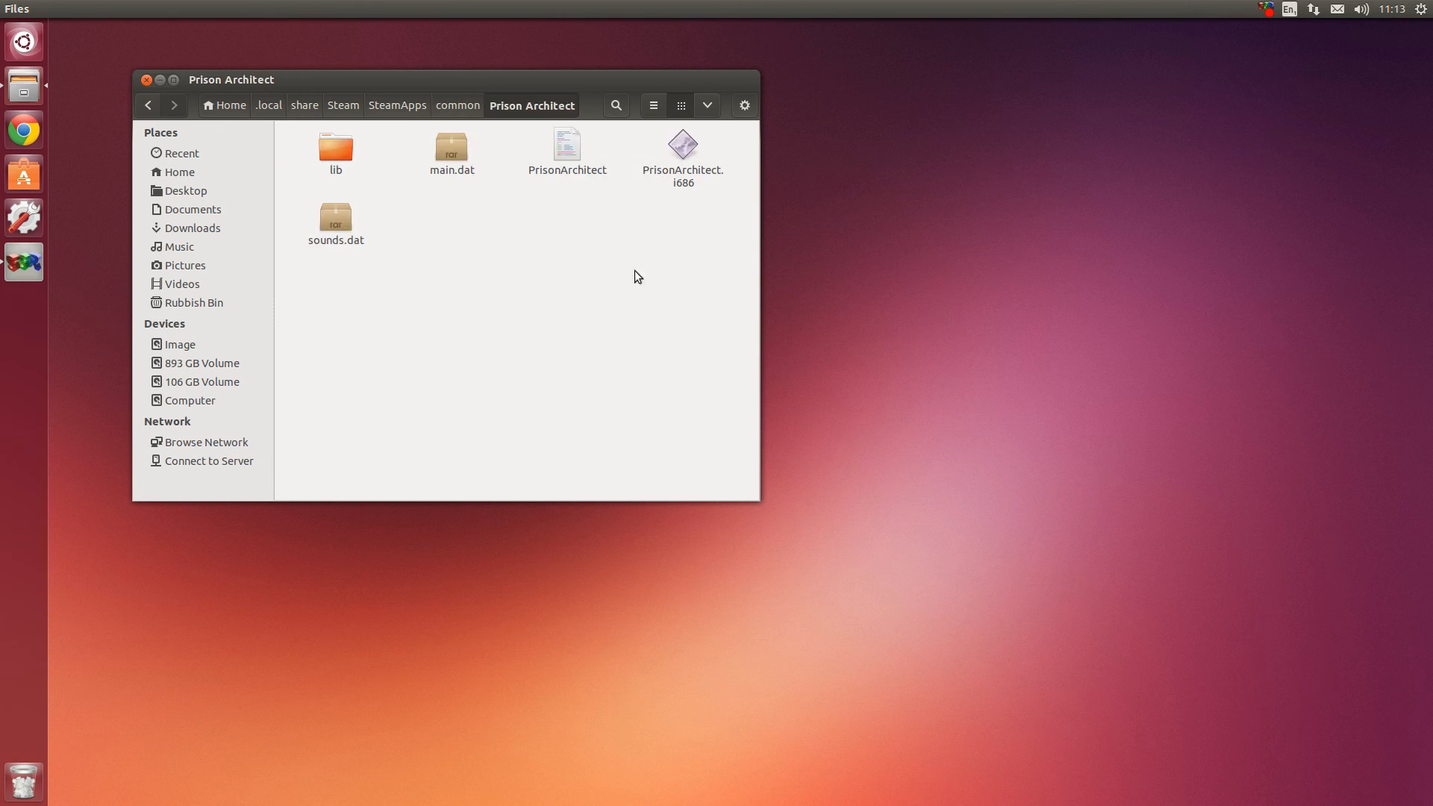